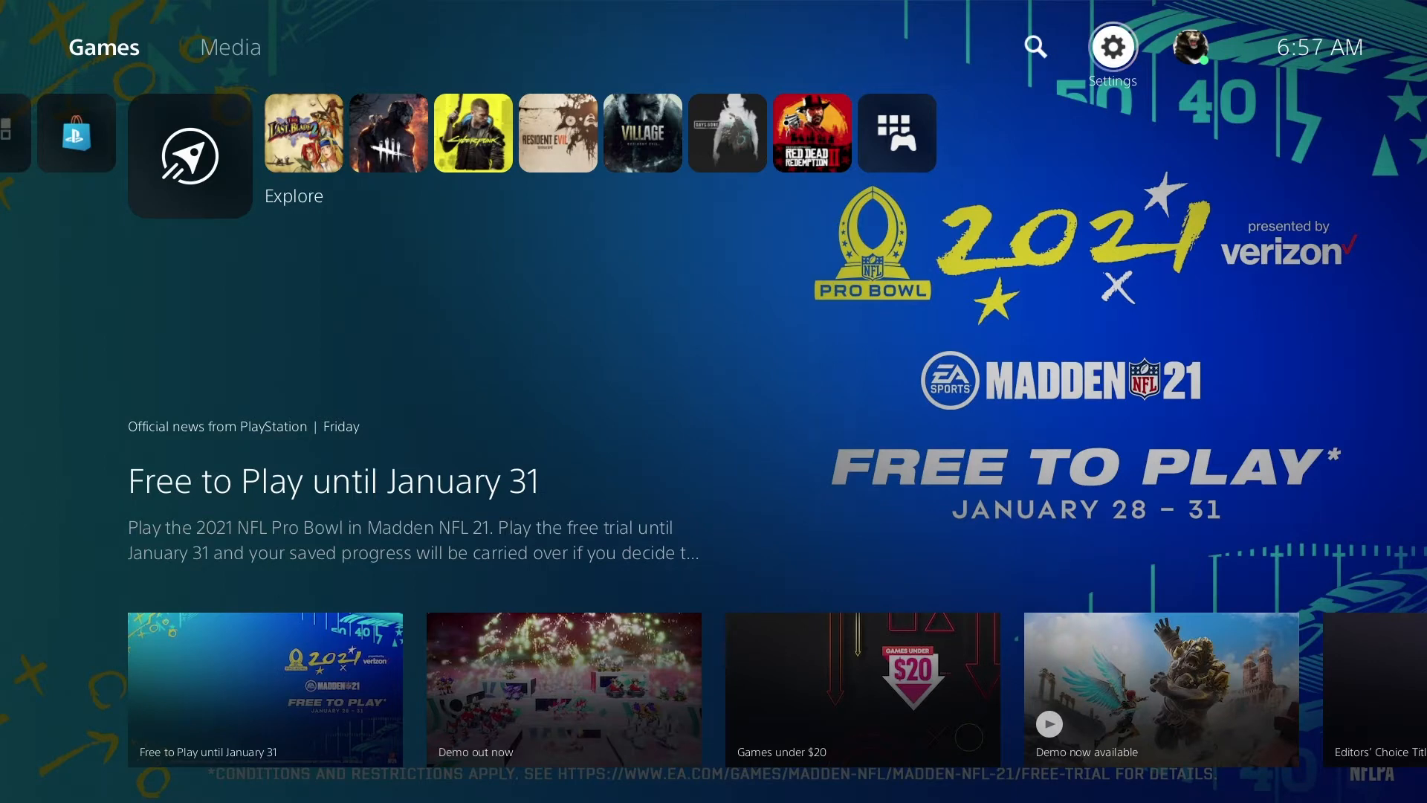
From Settings > Storage, select the USB drive and choose Format as Extended Storage
left_click(1111, 46)
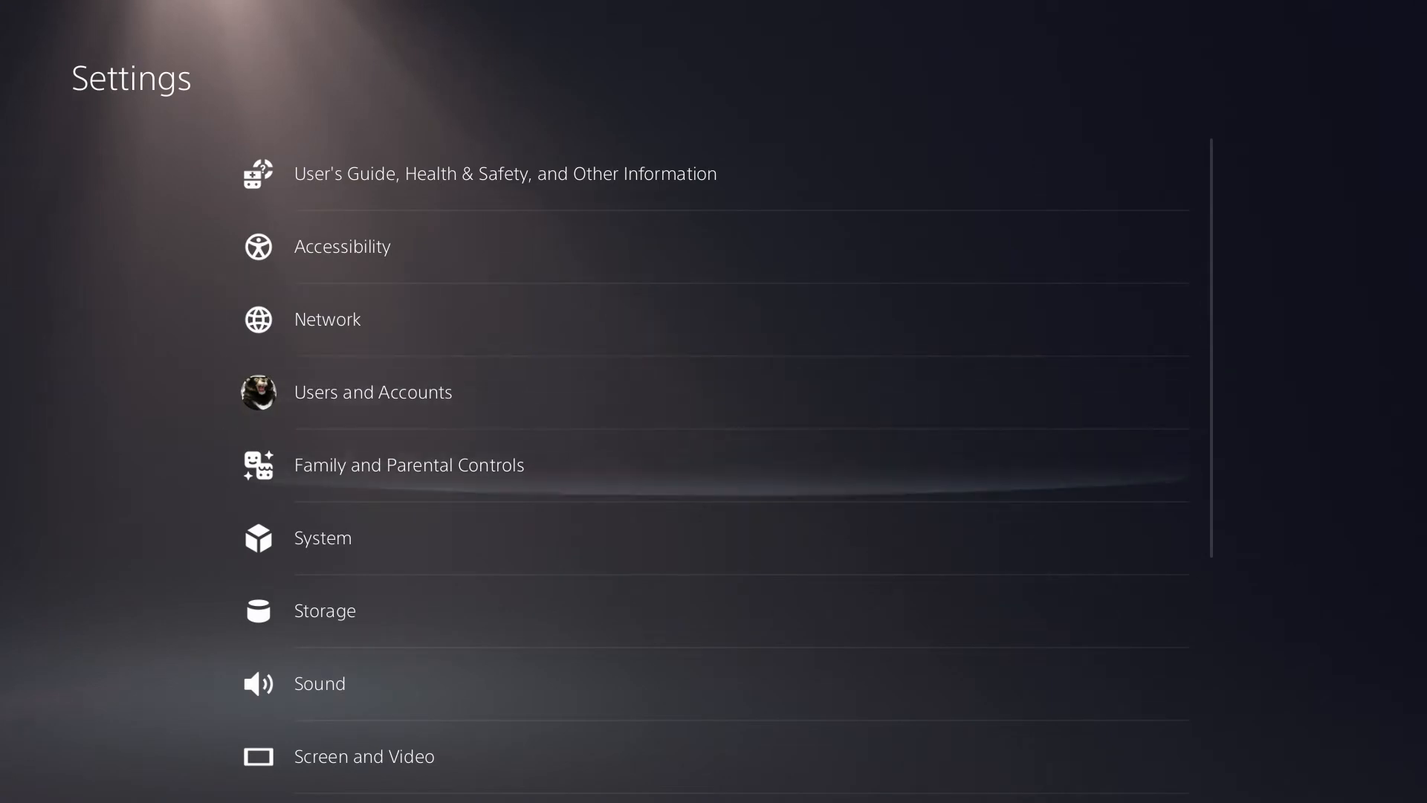
left_click(324, 610)
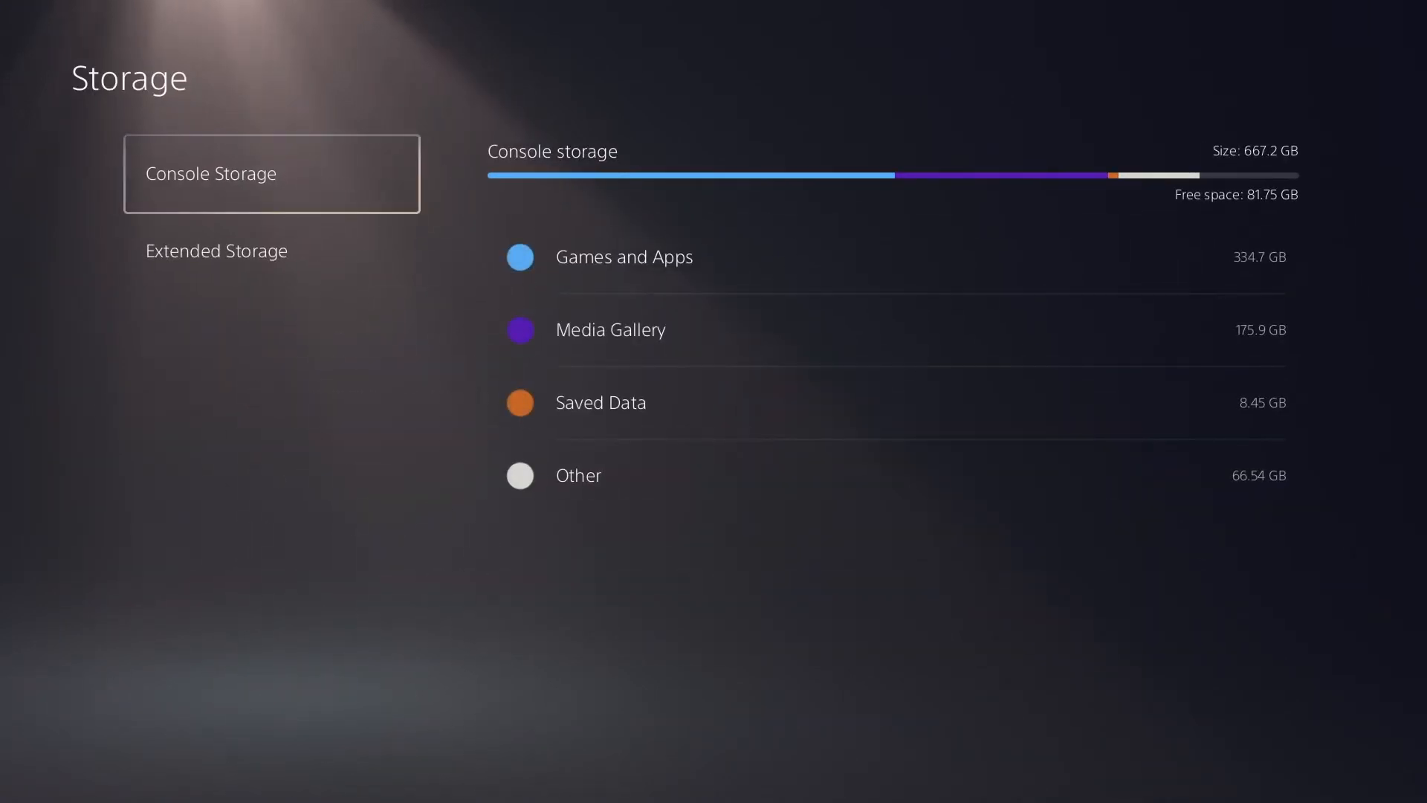
left_click(216, 250)
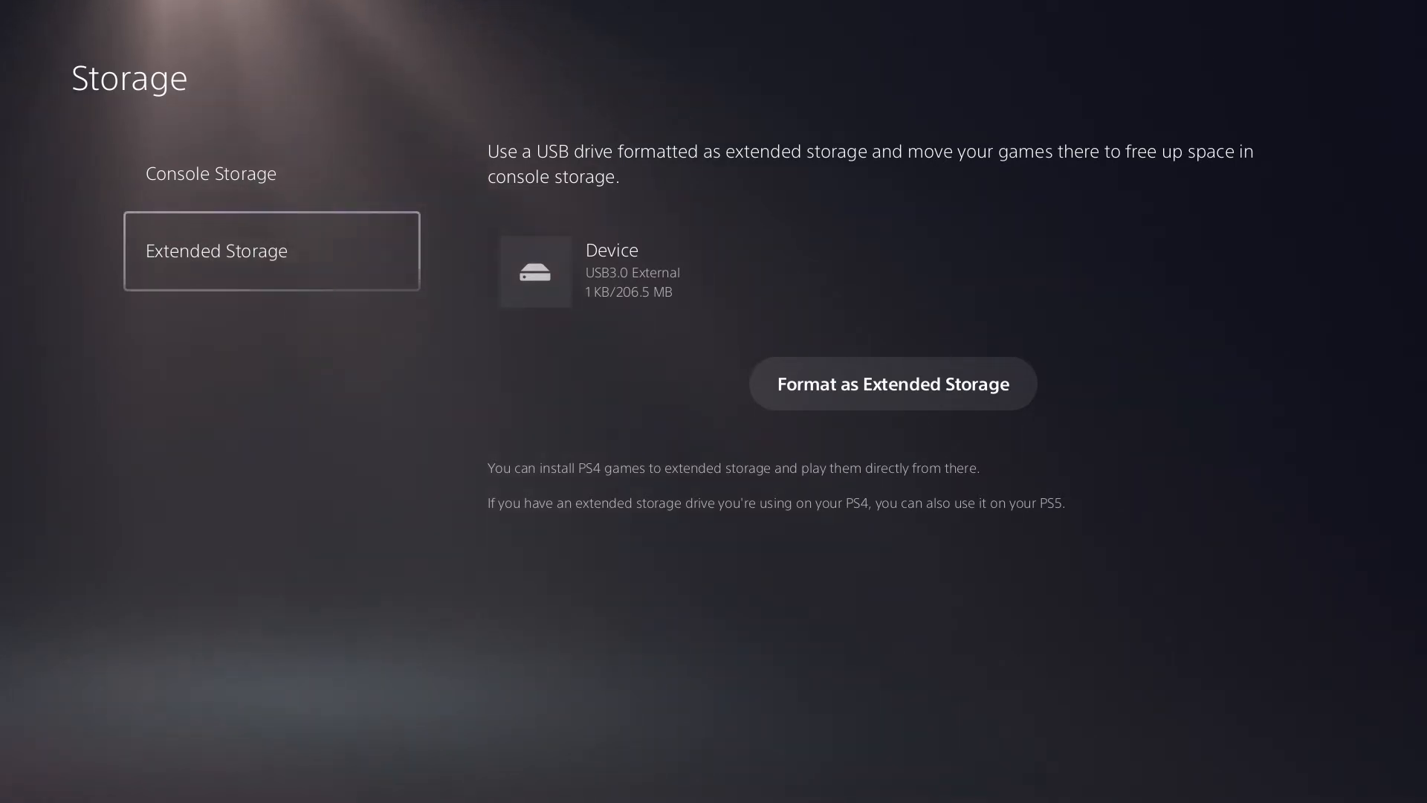
left_click(890, 382)
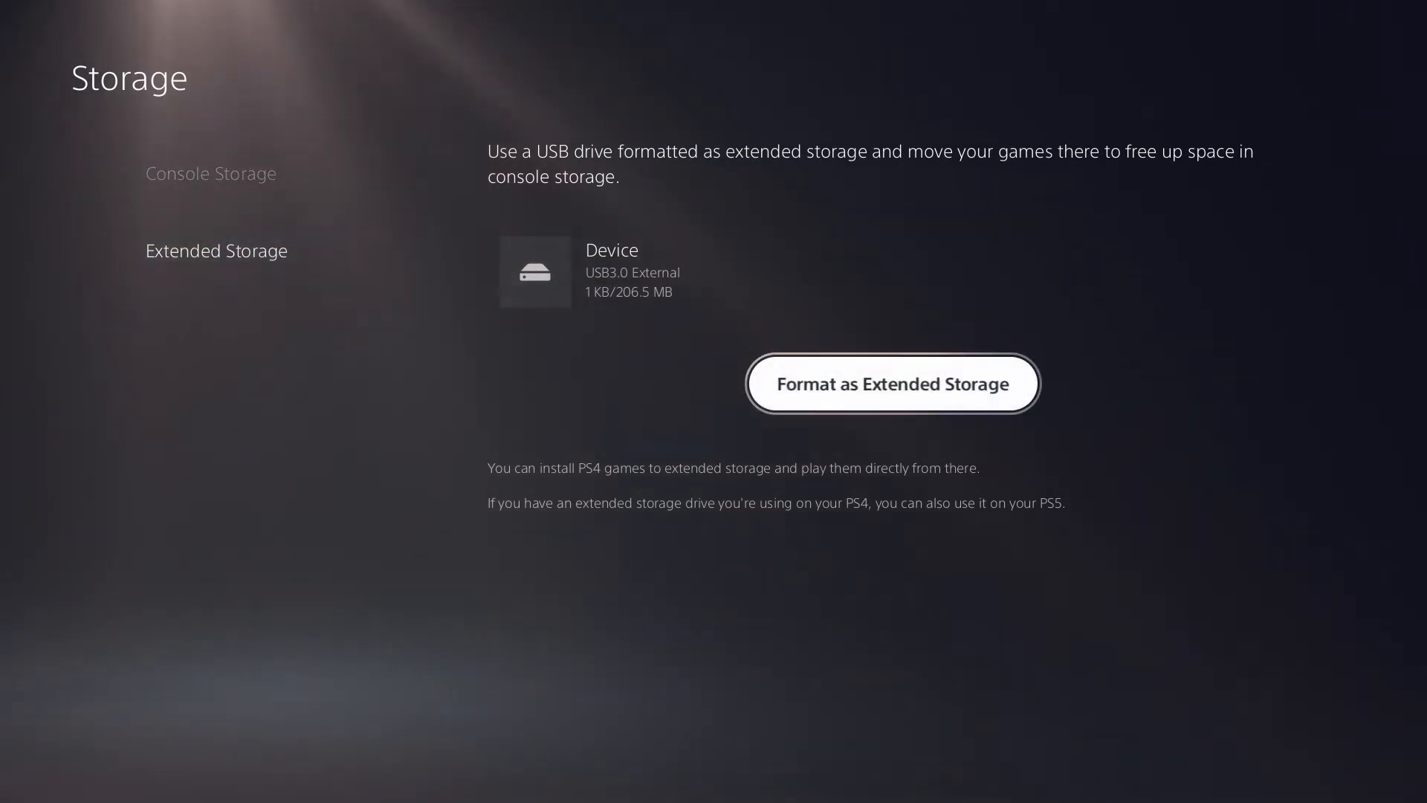
left_click(891, 382)
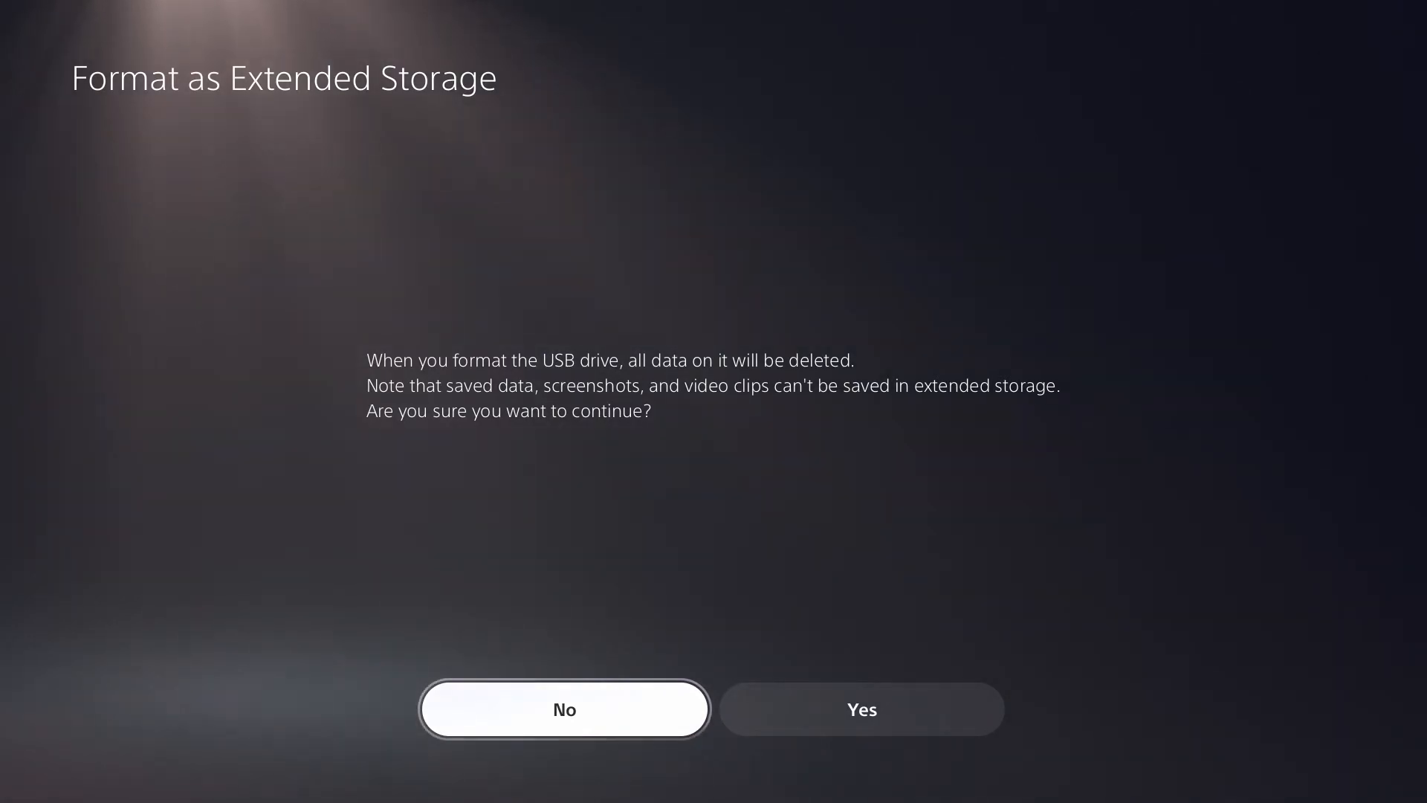
left_click(860, 709)
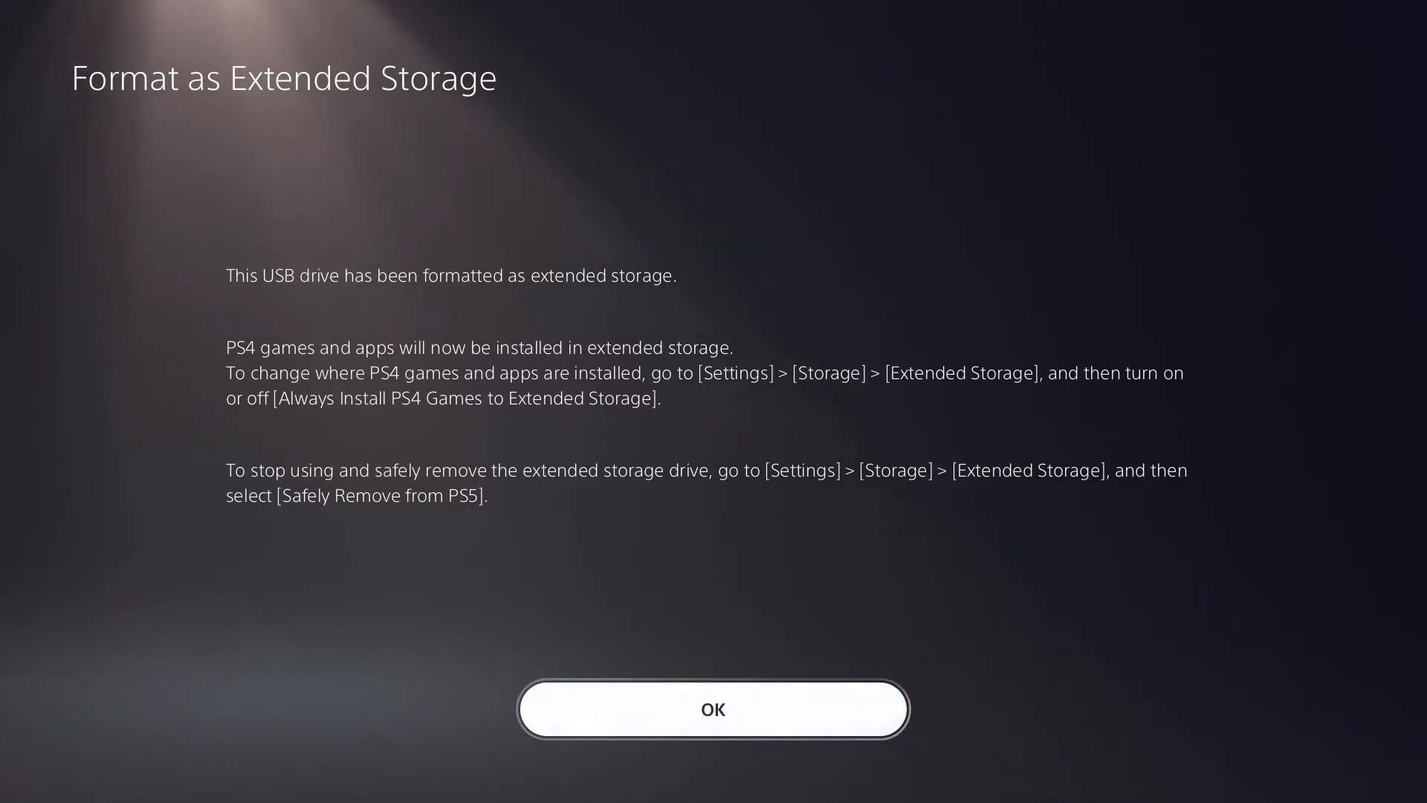
Acknowledge the formatting-complete notice with OK
left_click(713, 709)
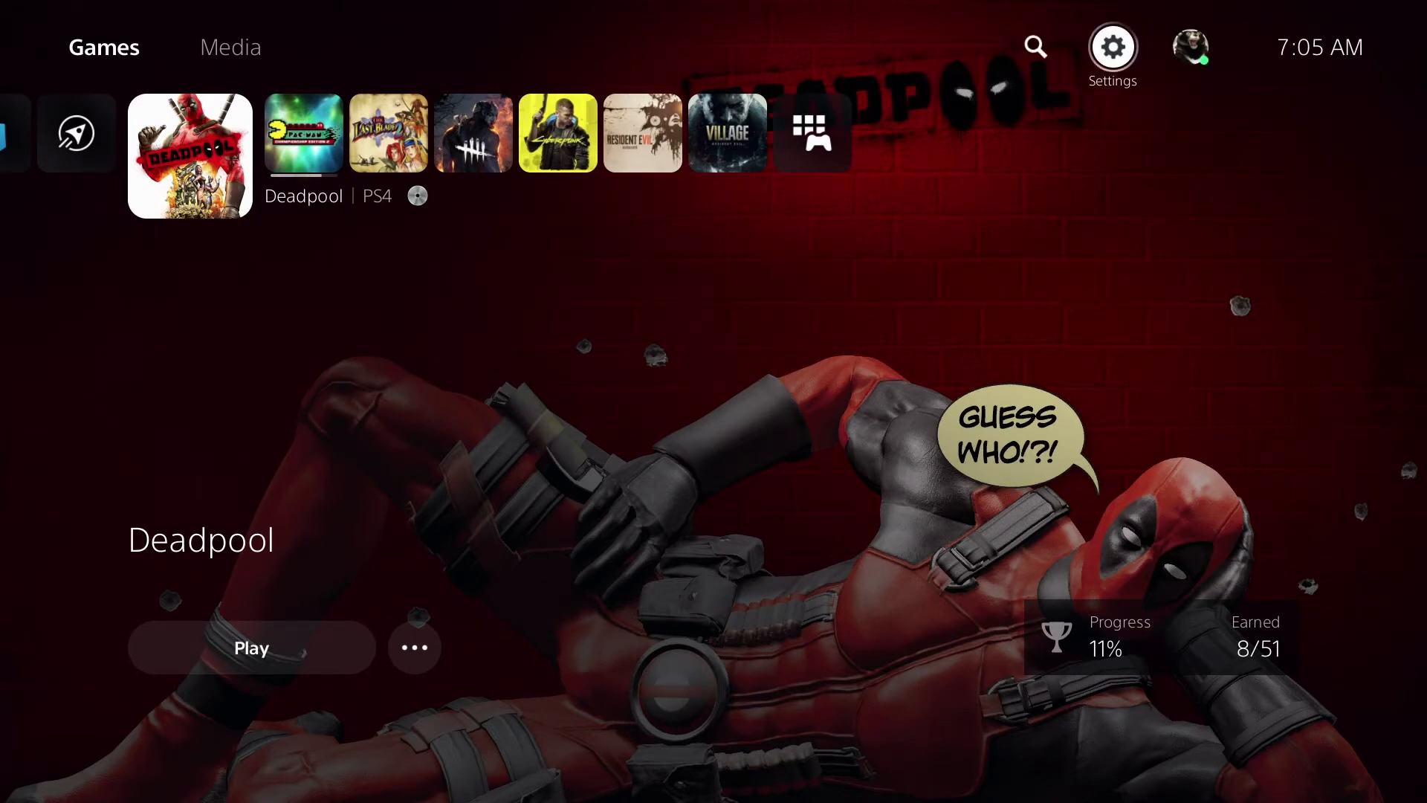
Open the extended storage drive's Games and Apps list of Items You Can Move
left_click(1111, 47)
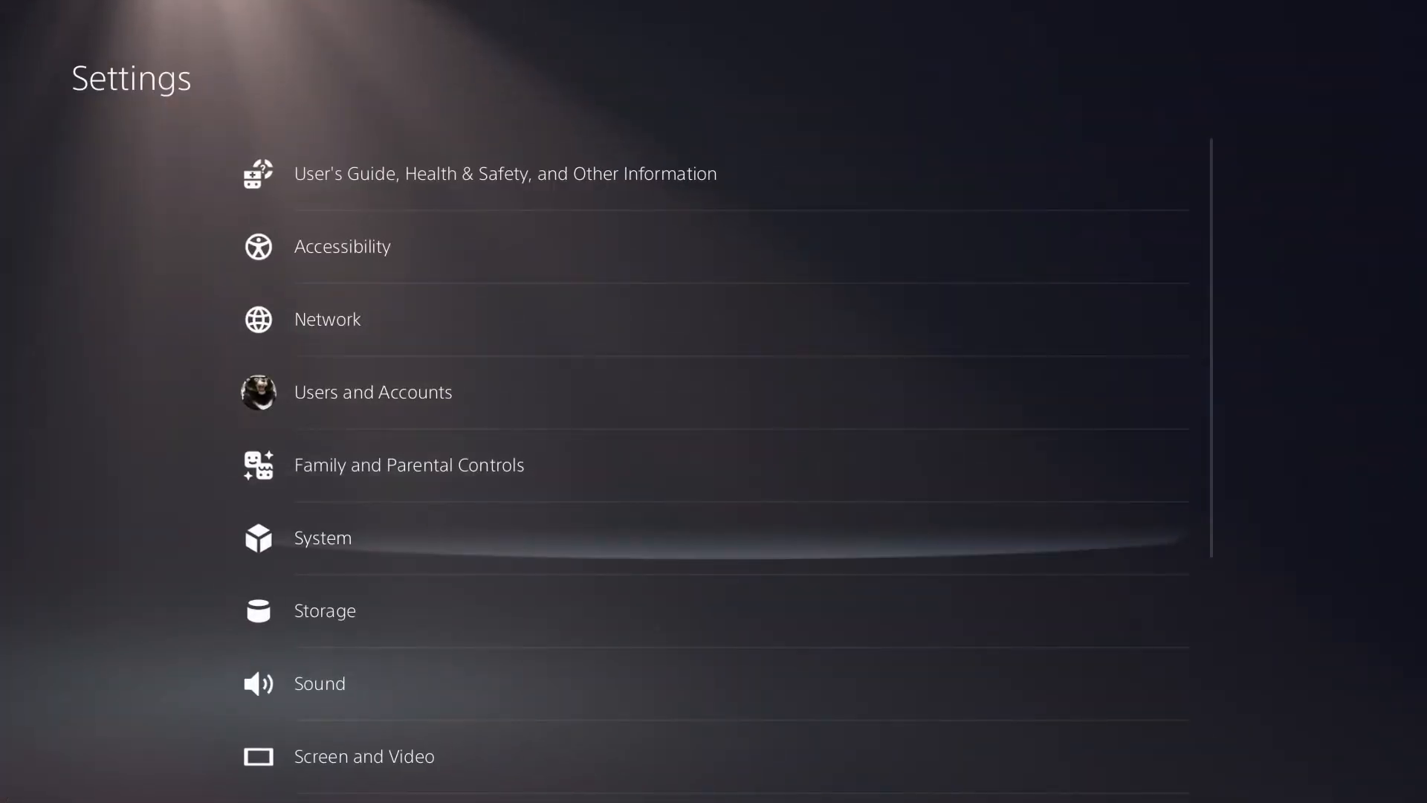
left_click(324, 610)
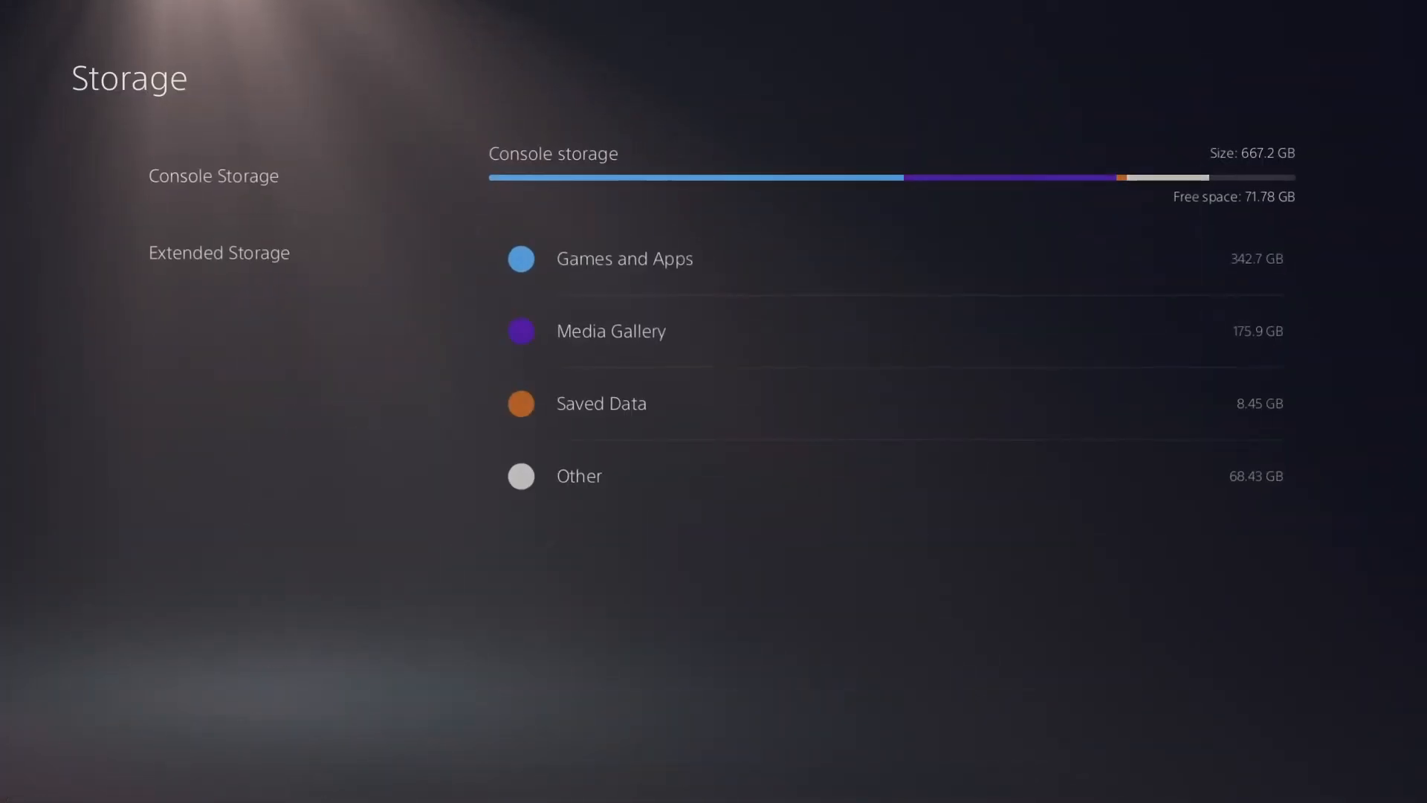
left_click(216, 252)
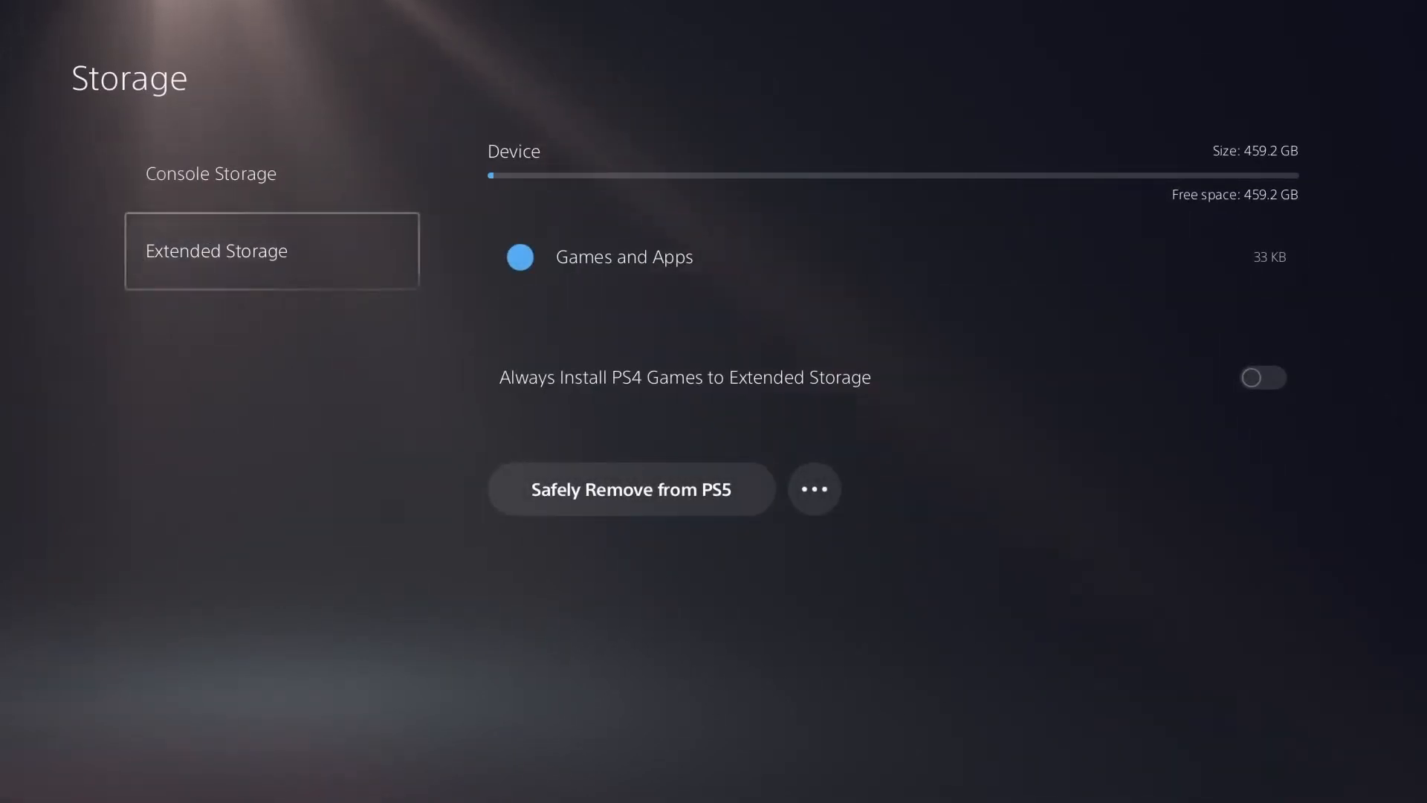
left_click(624, 256)
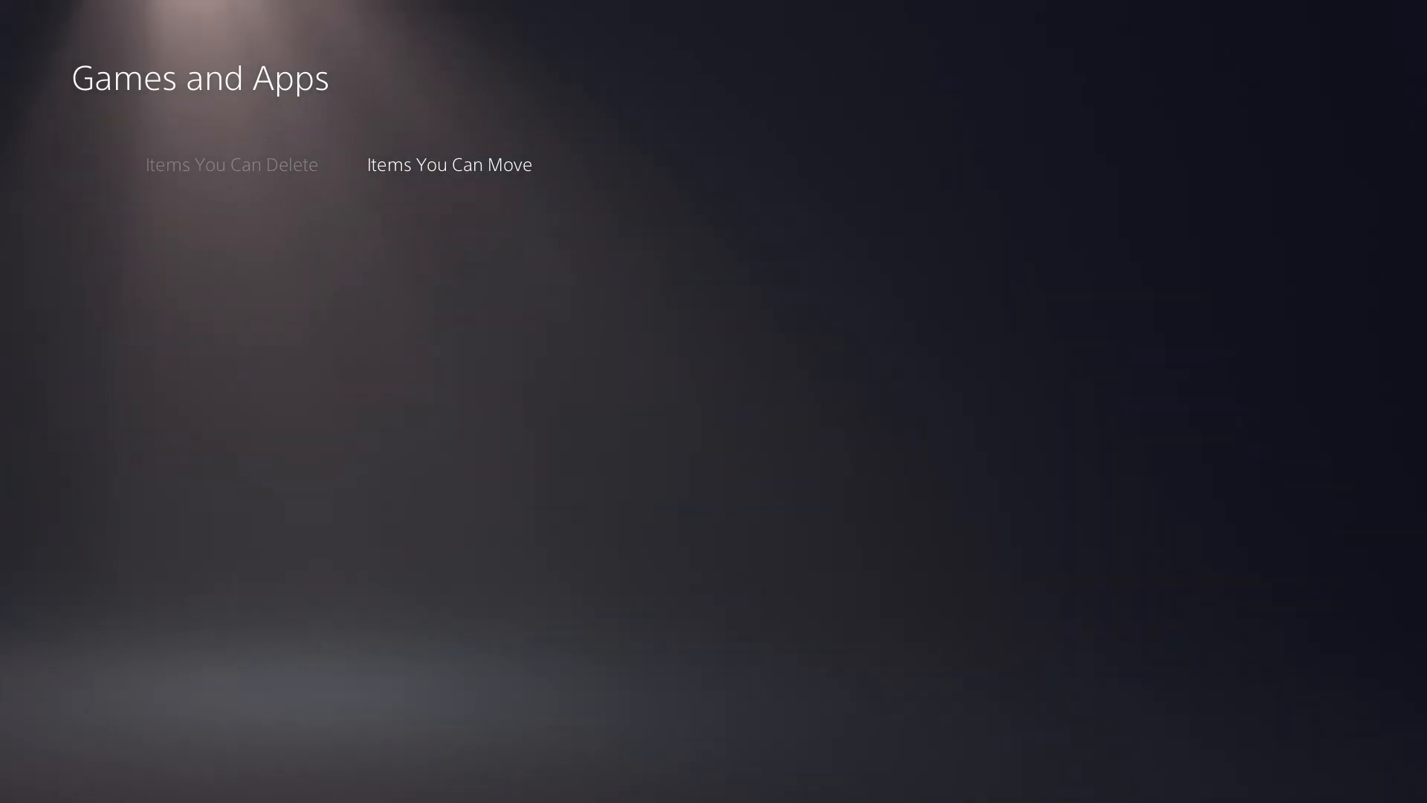
left_click(450, 165)
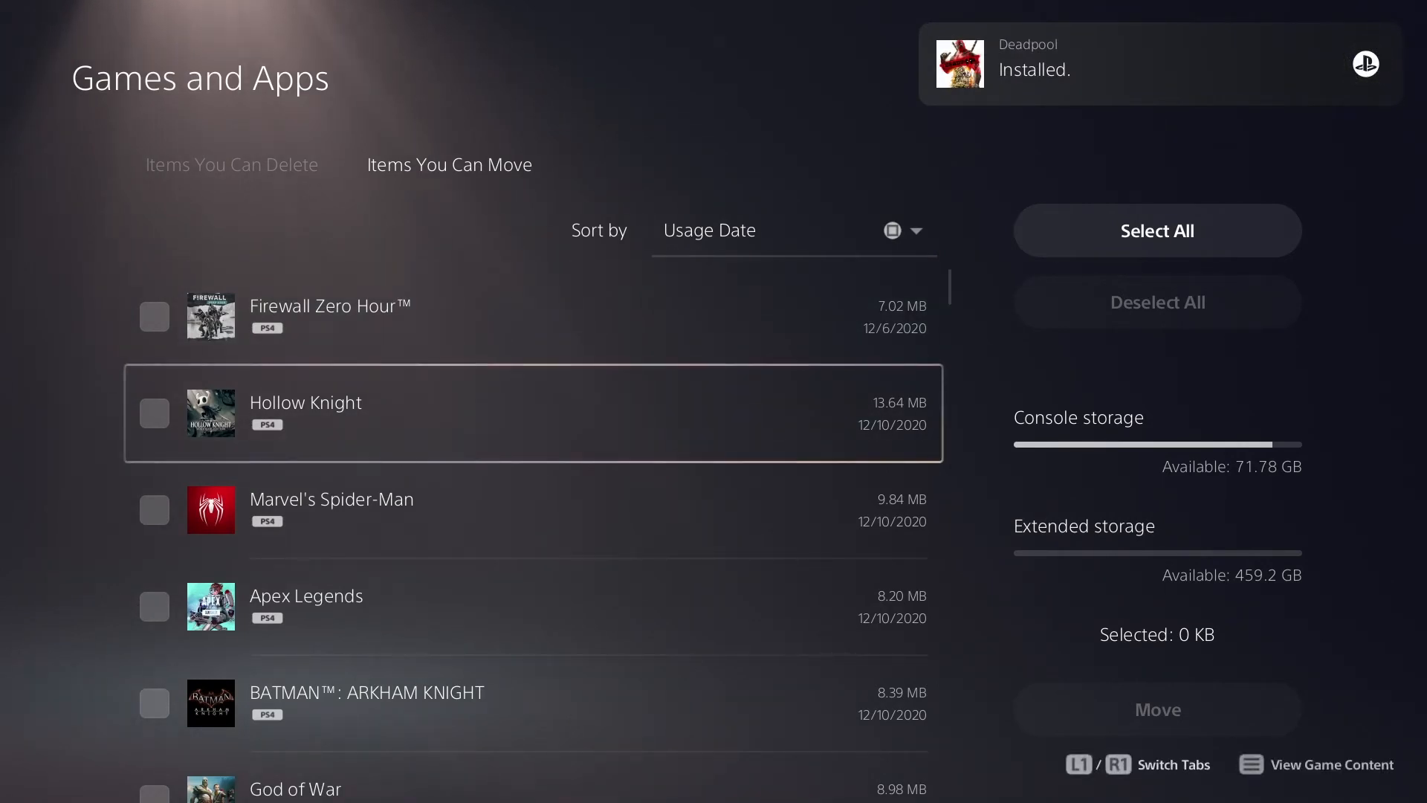
Sort the movable games by Name and scroll the list to find Deadpool
scroll("down", 3)
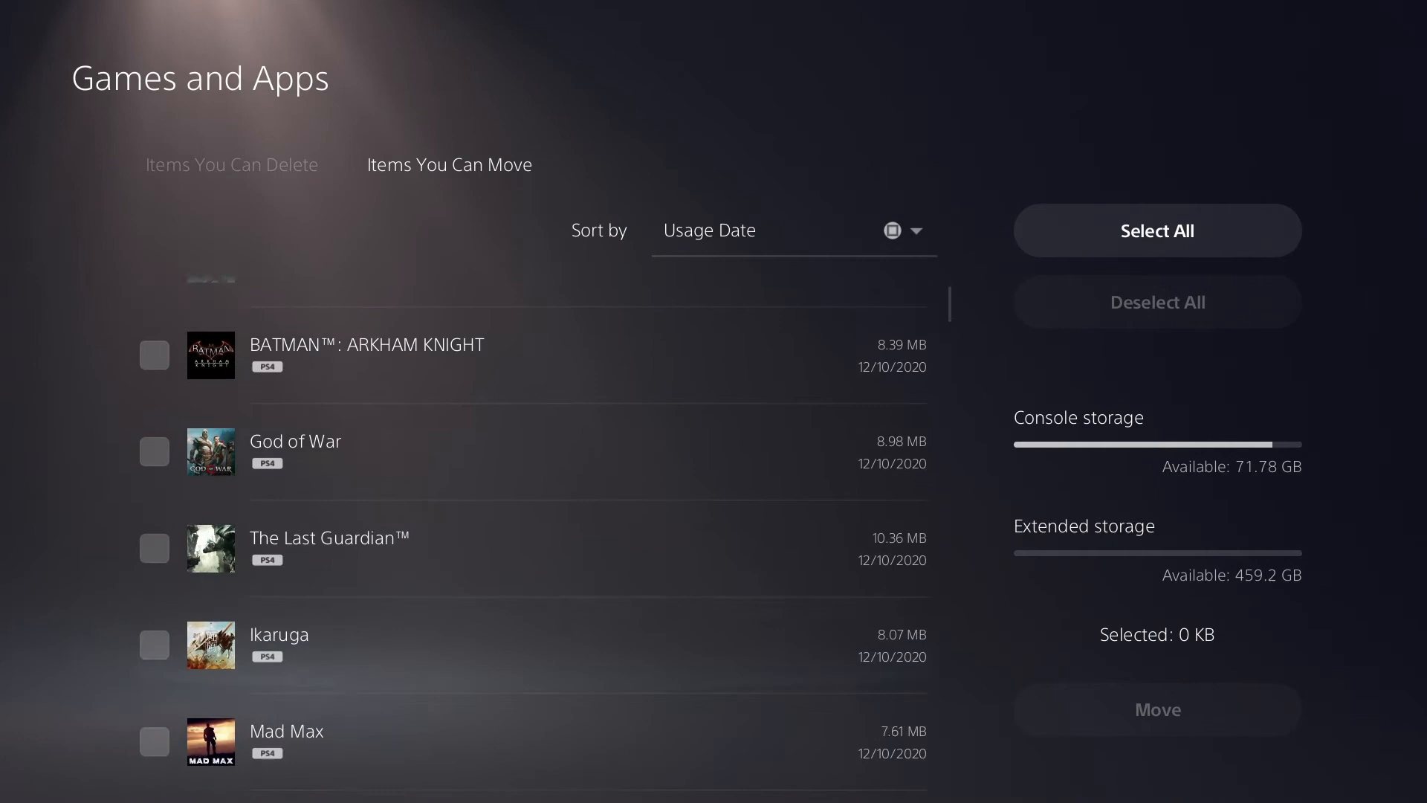
scroll("down", 3)
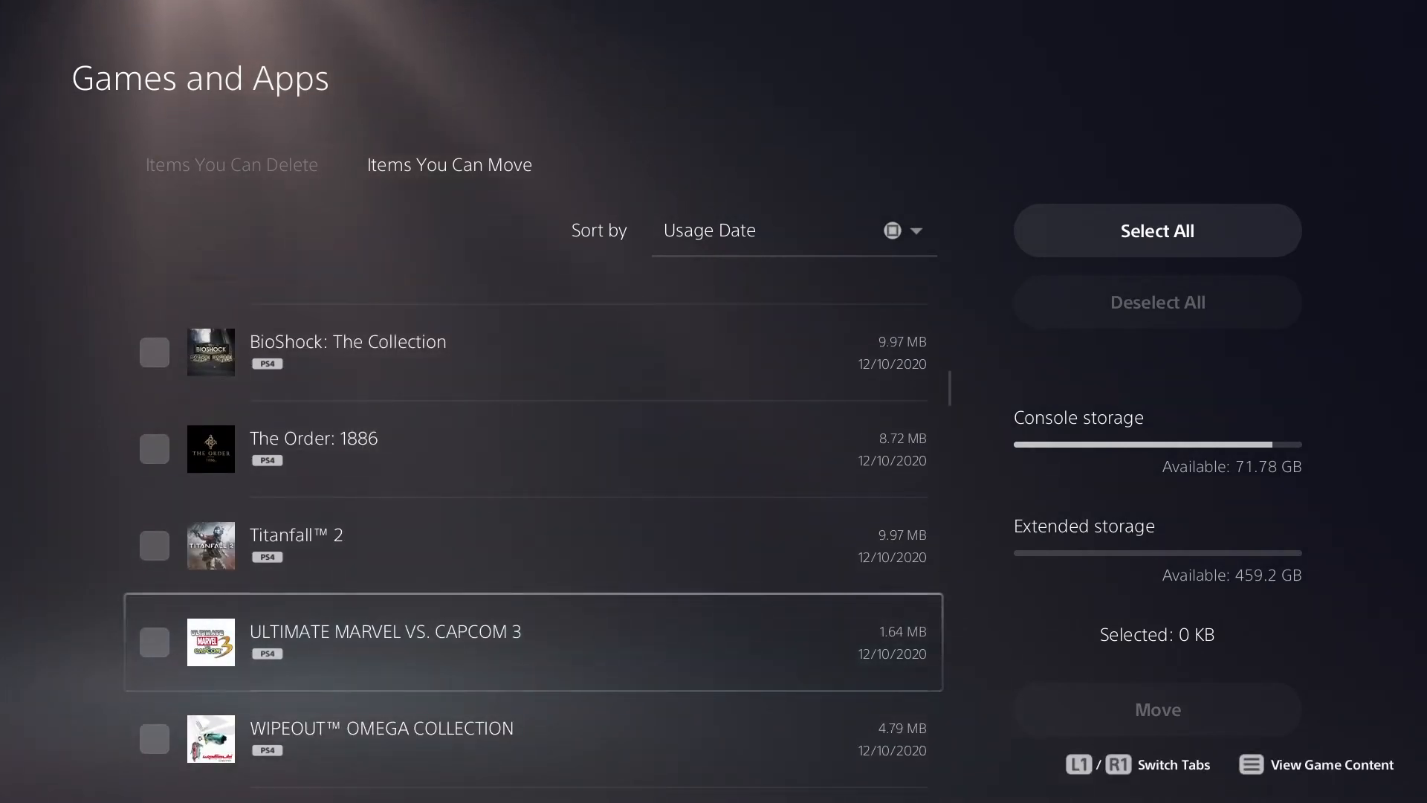
left_click(792, 229)
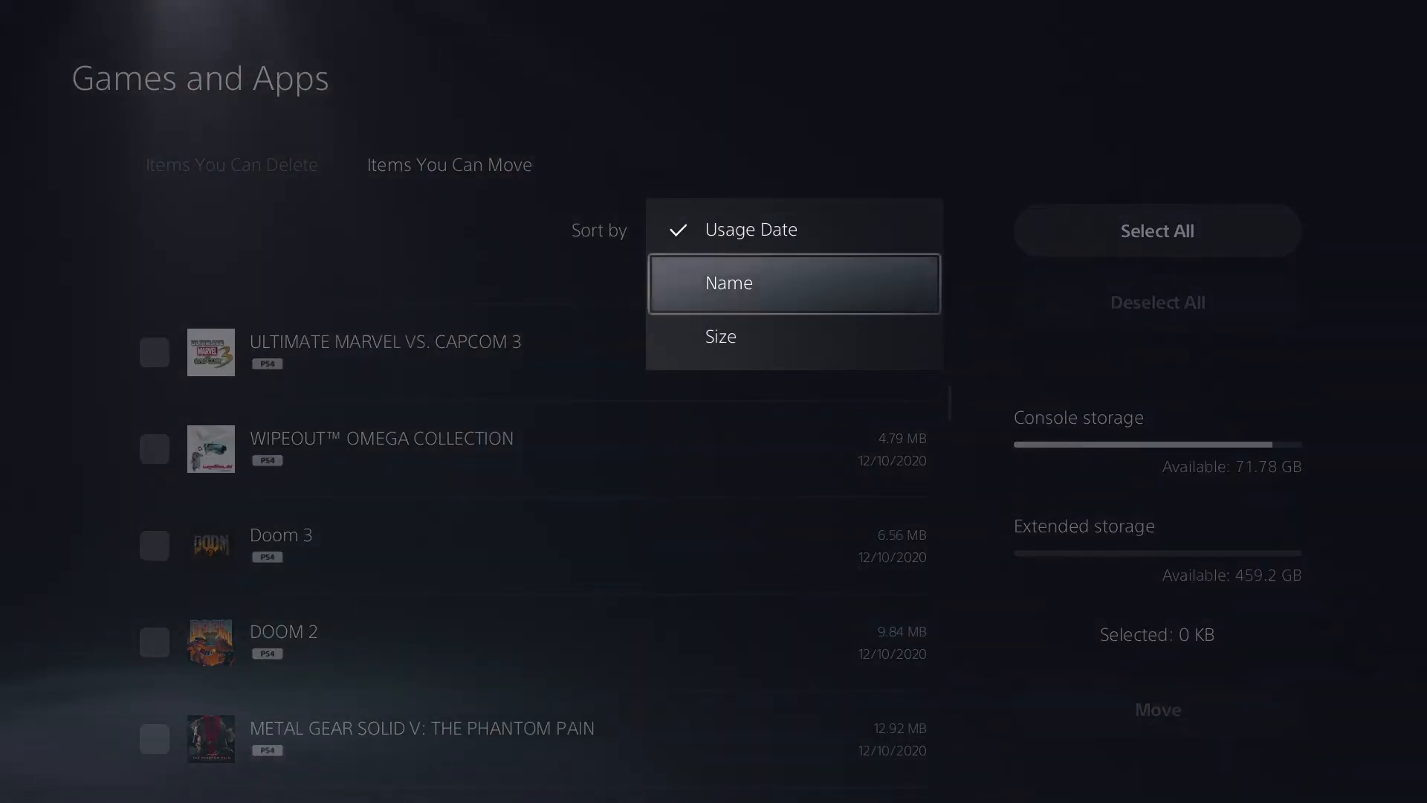
left_click(728, 283)
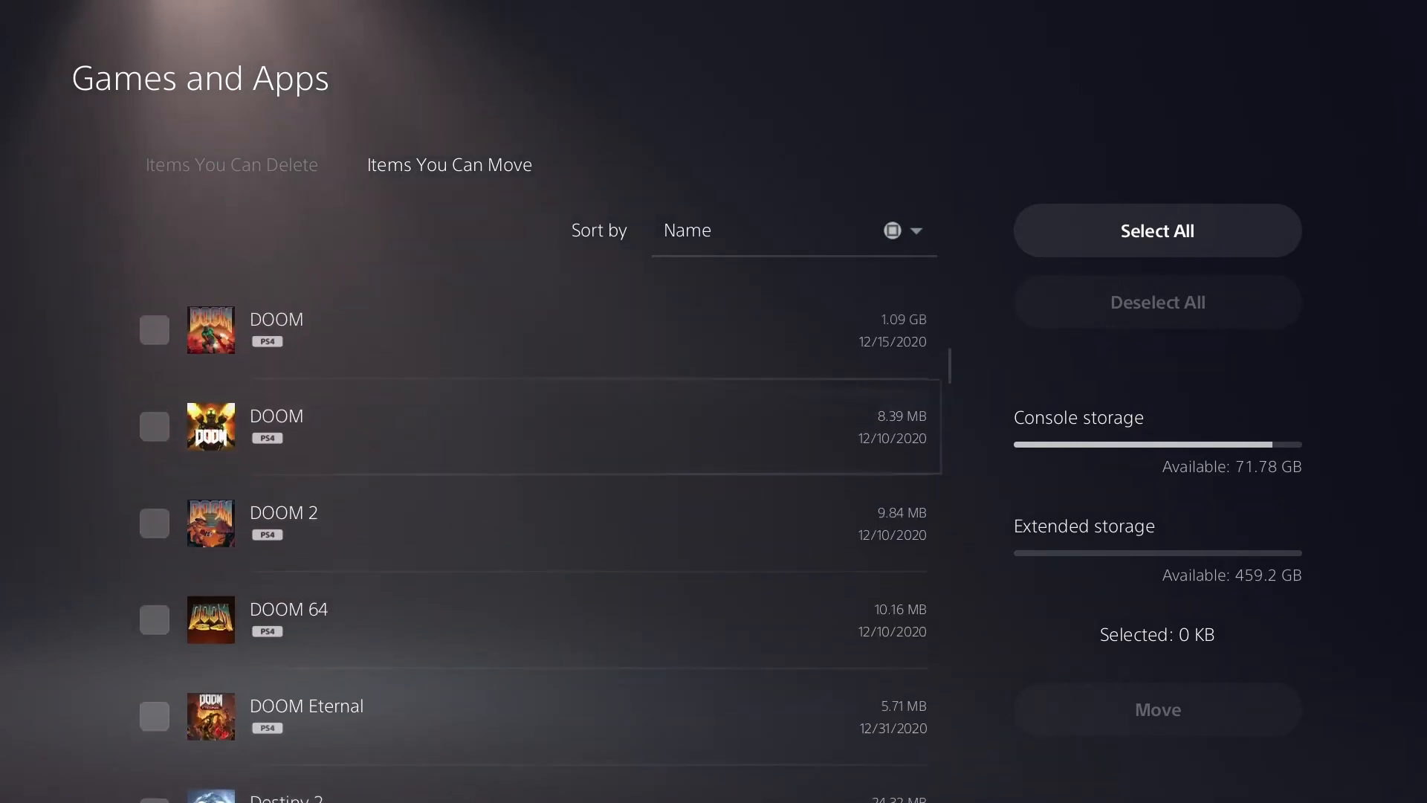
left_click(230, 165)
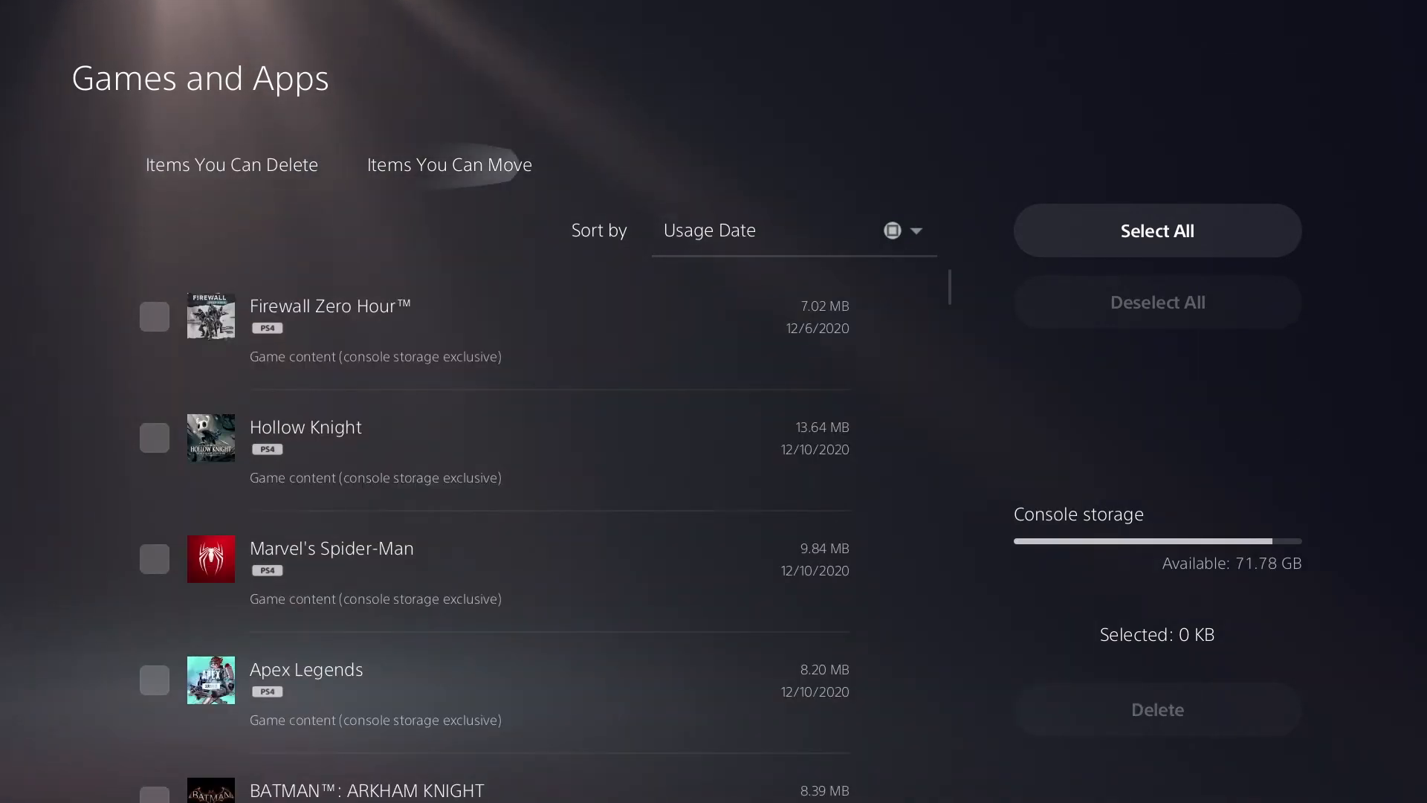
left_click(447, 165)
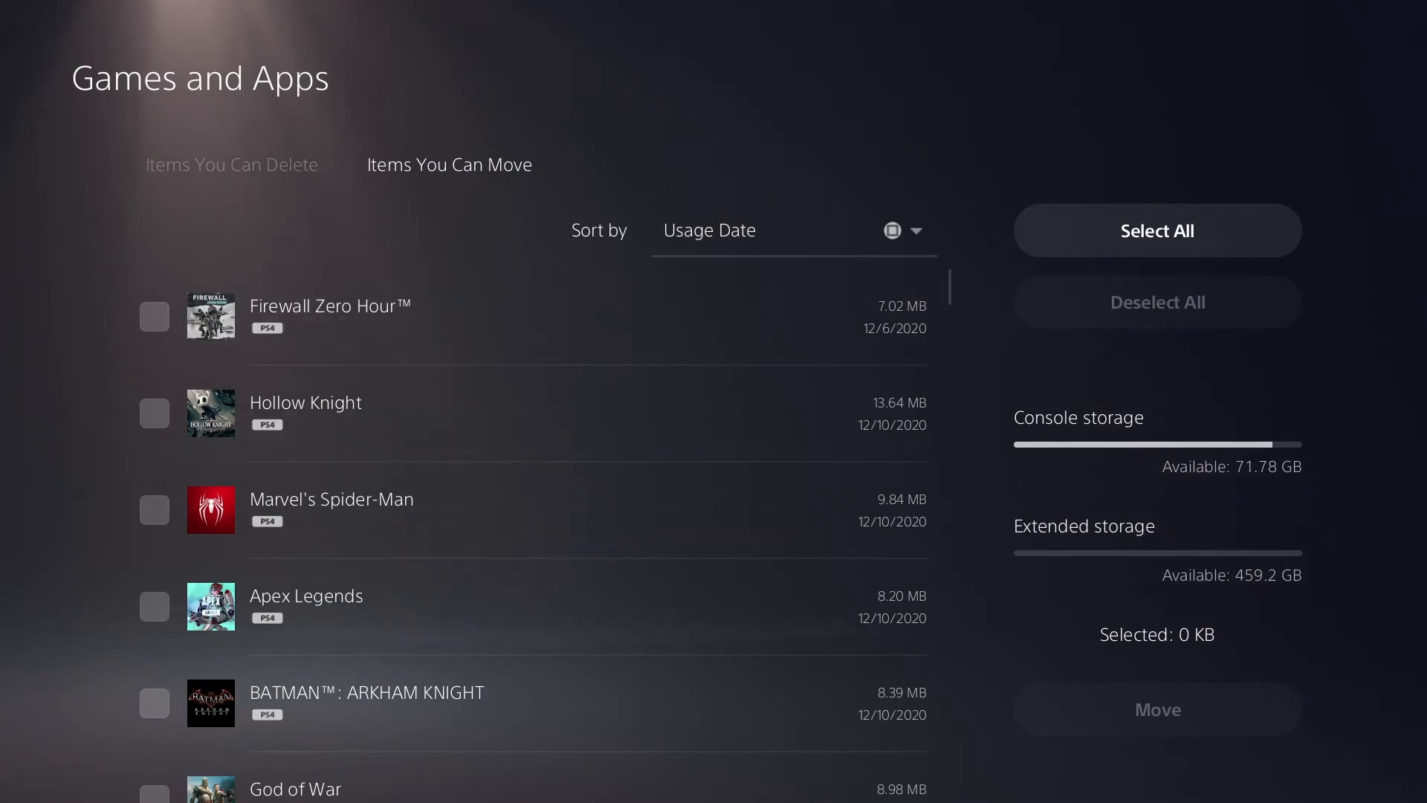
scroll("down", 3)
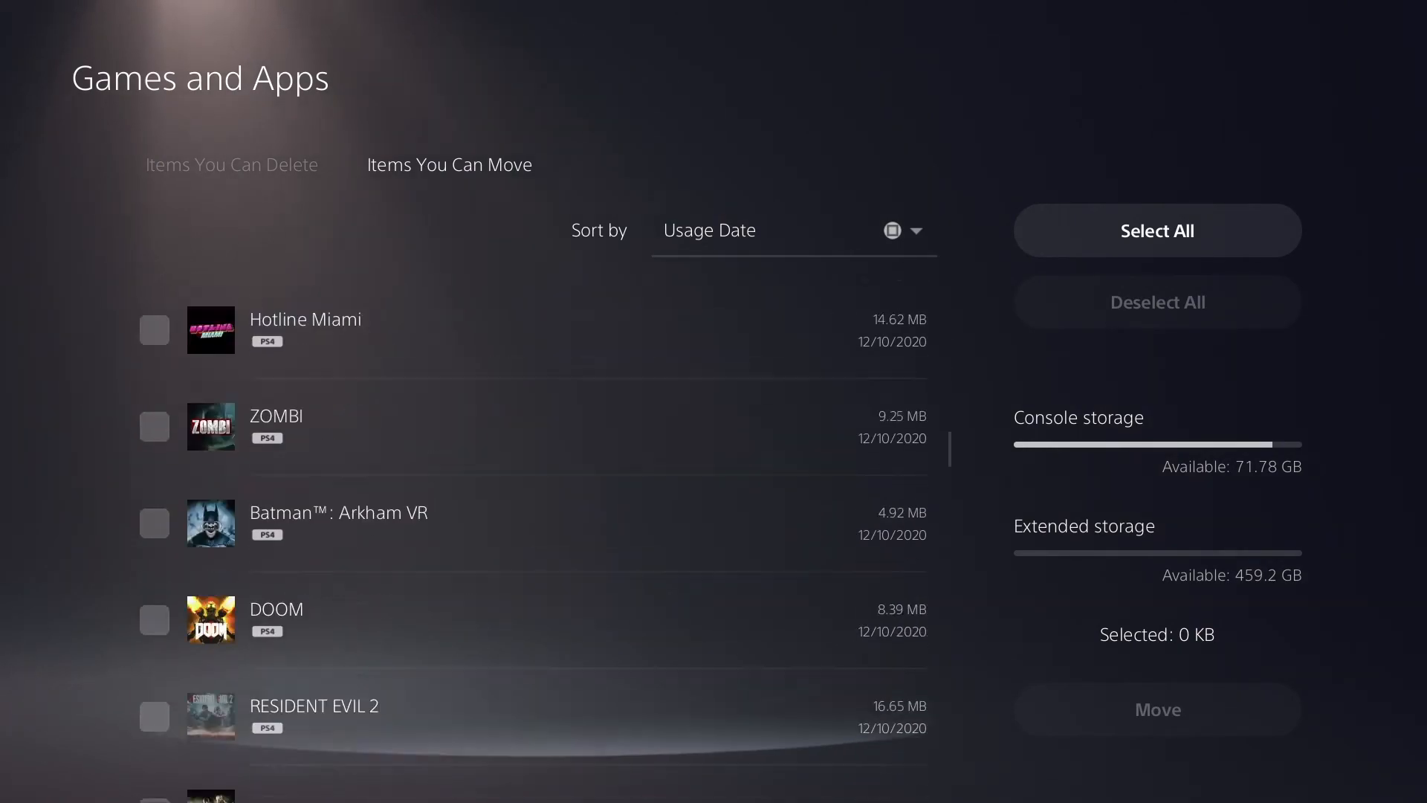
scroll("down", 3)
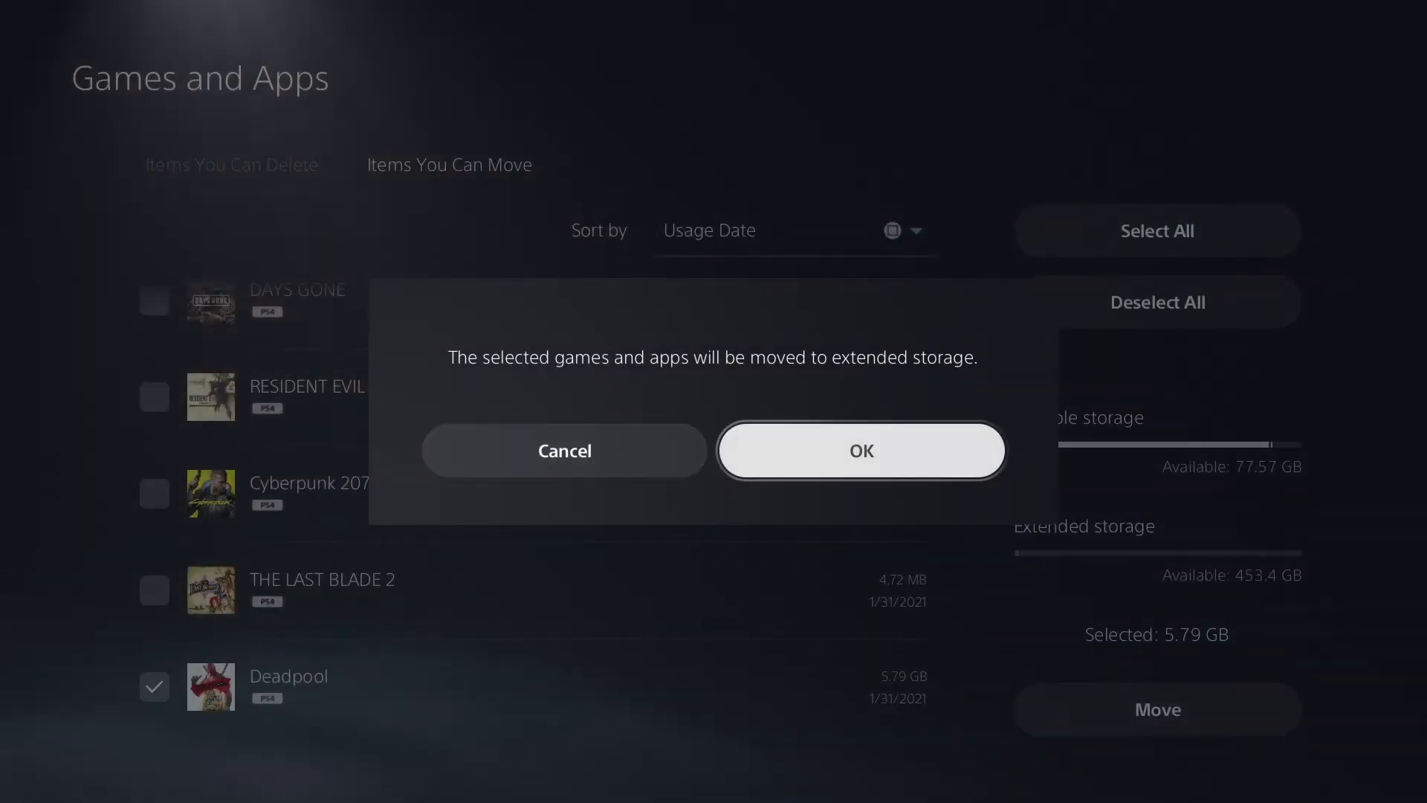
Confirm moving Deadpool (5.79 GB) to extended storage and let the transfer finish
left_click(859, 449)
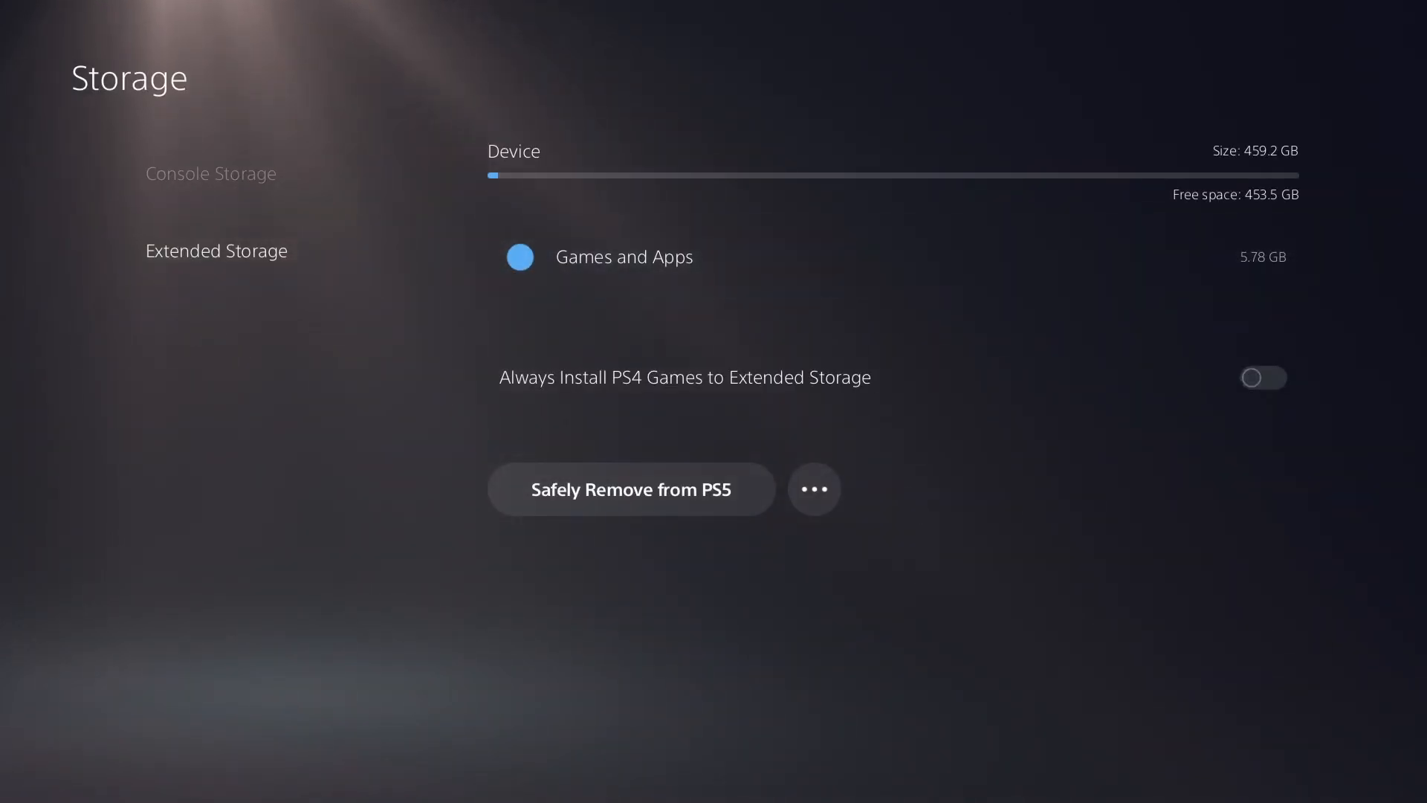
Exit storage settings back to the home screen with Deadpool in focus
left_click(625, 257)
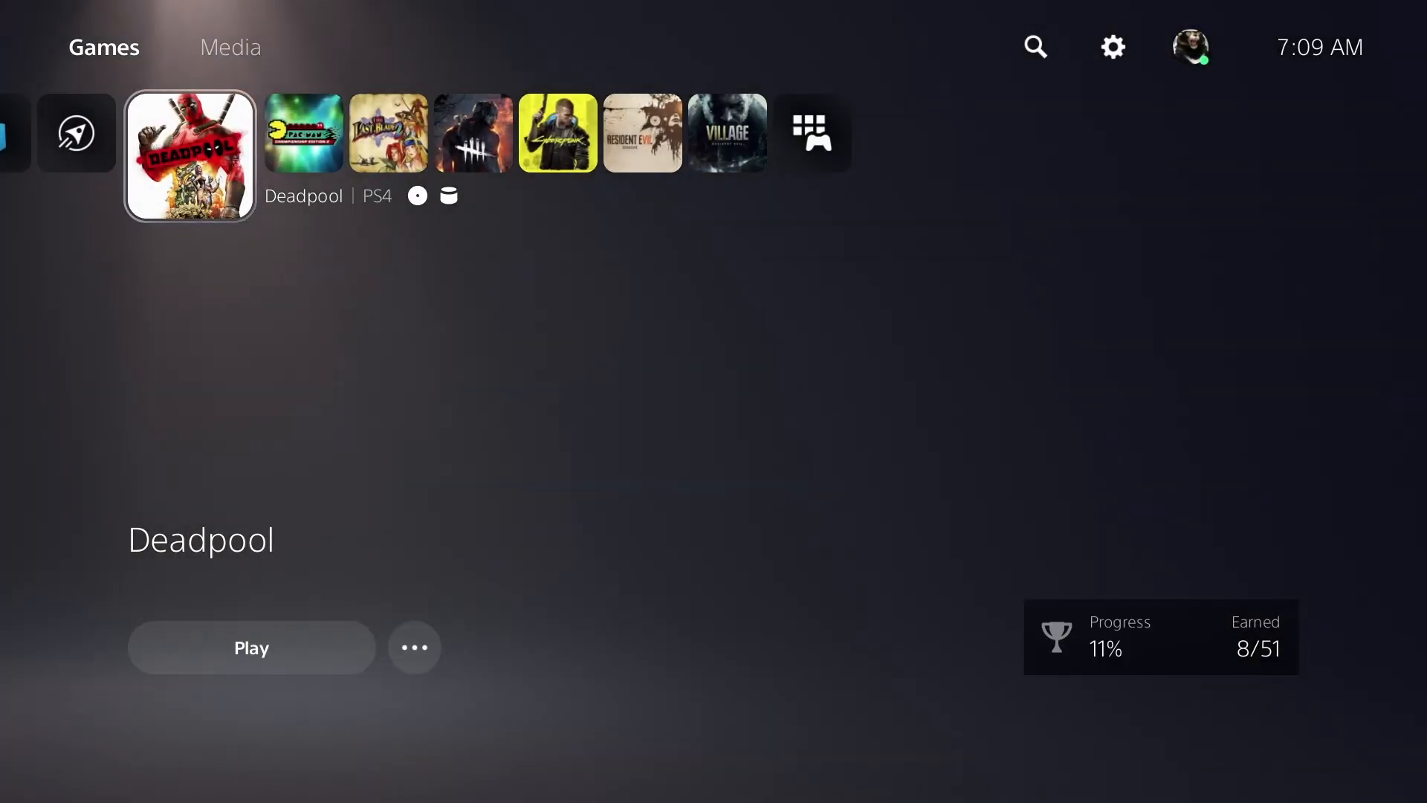
Play Deadpool to its title menu, return home with the PS button, and view its details
left_click(251, 648)
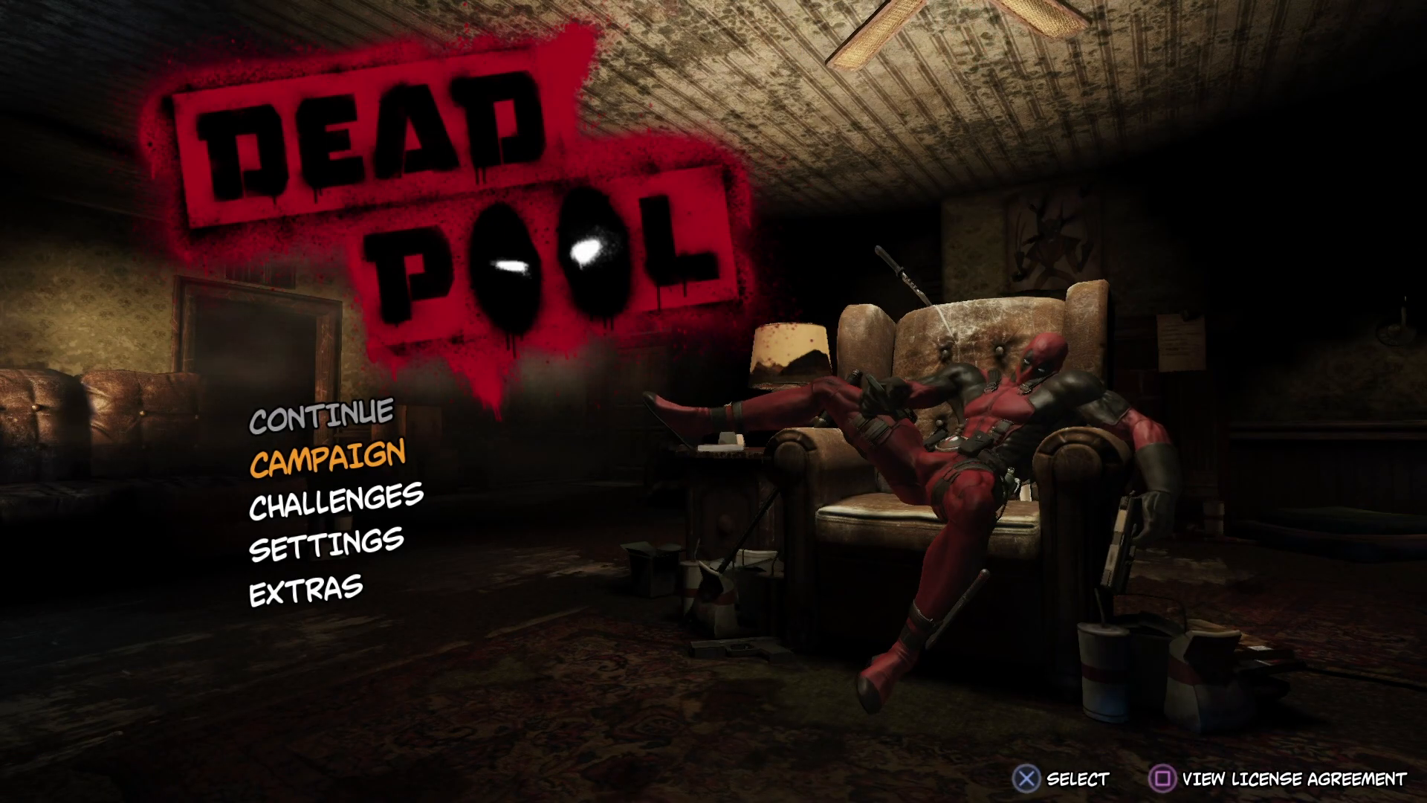
key("PS")
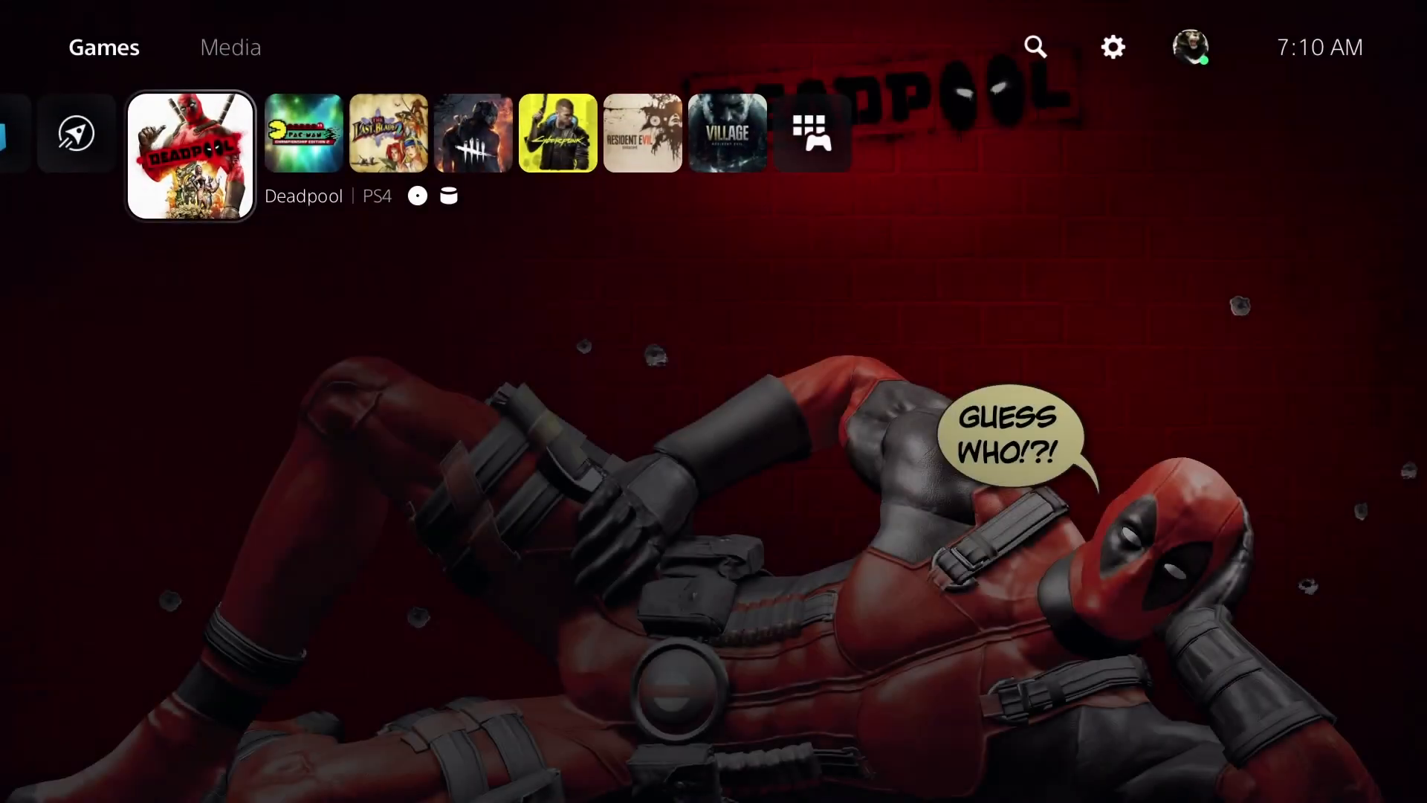
left_click(190, 154)
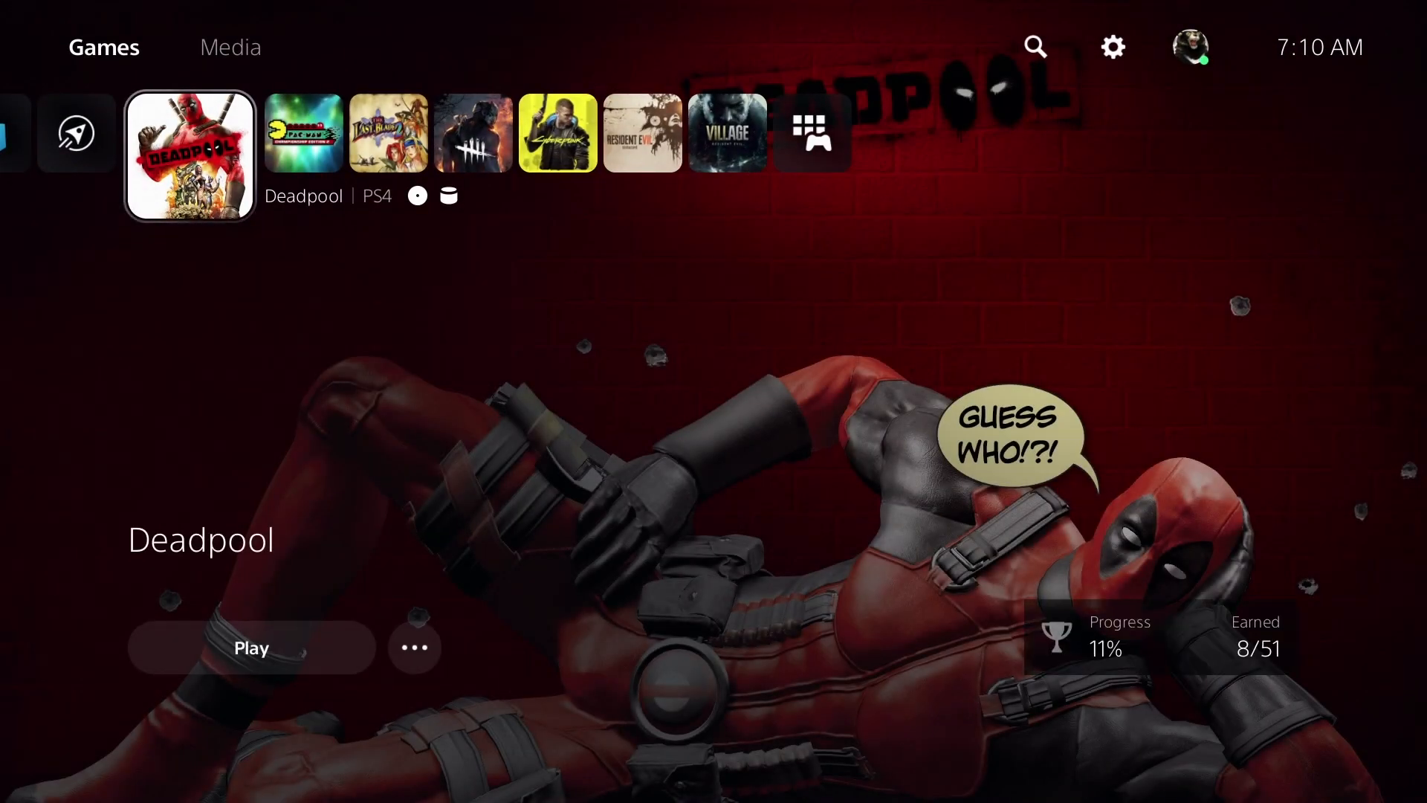